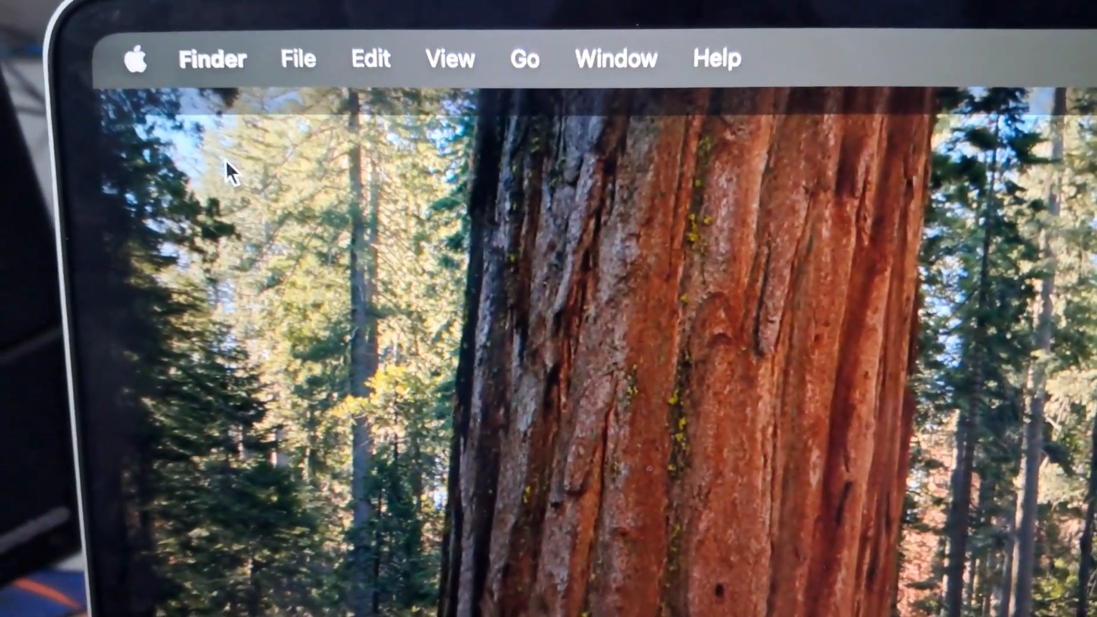
- Open System Settings from the Apple menu, landing on the General page
click(134, 60)
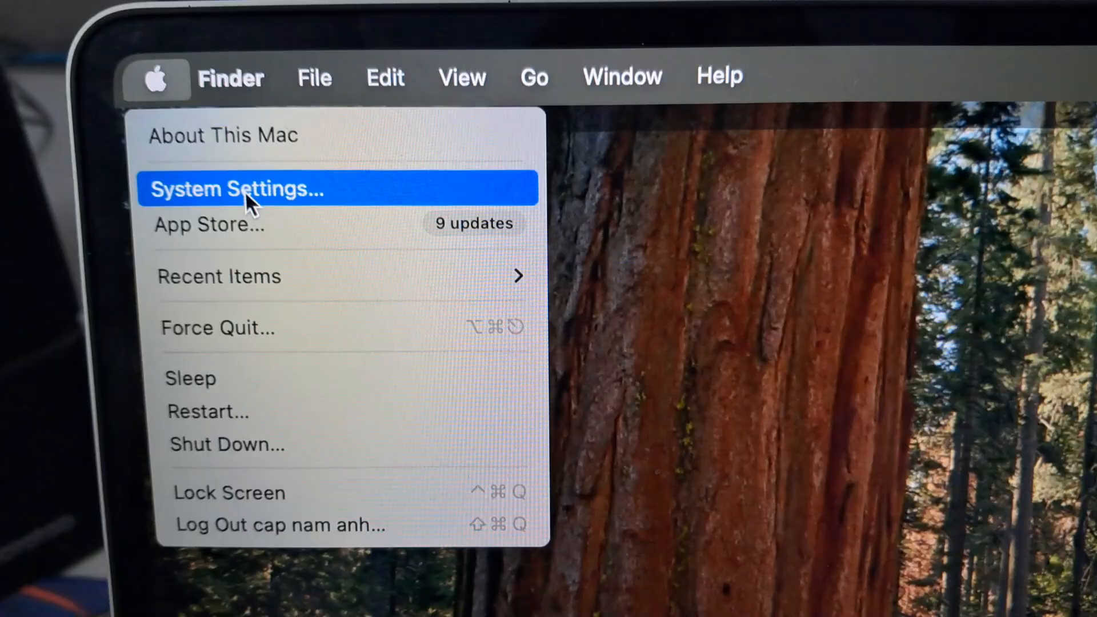
click(236, 189)
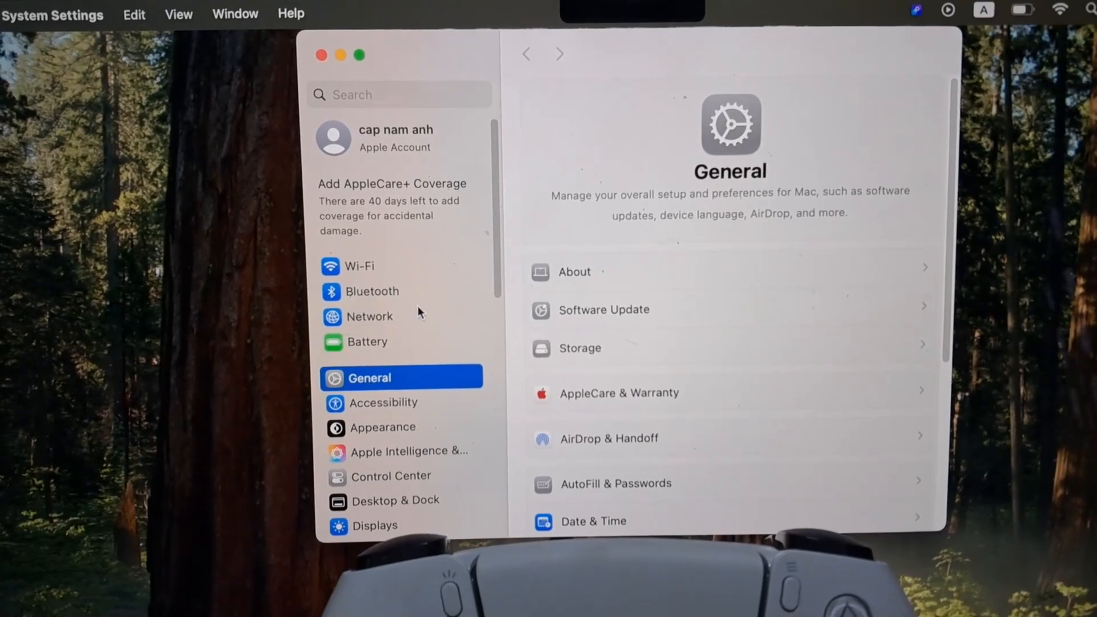
- Go to Bluetooth and toggle it off then on so the DualSense controller appears nearby
click(380, 292)
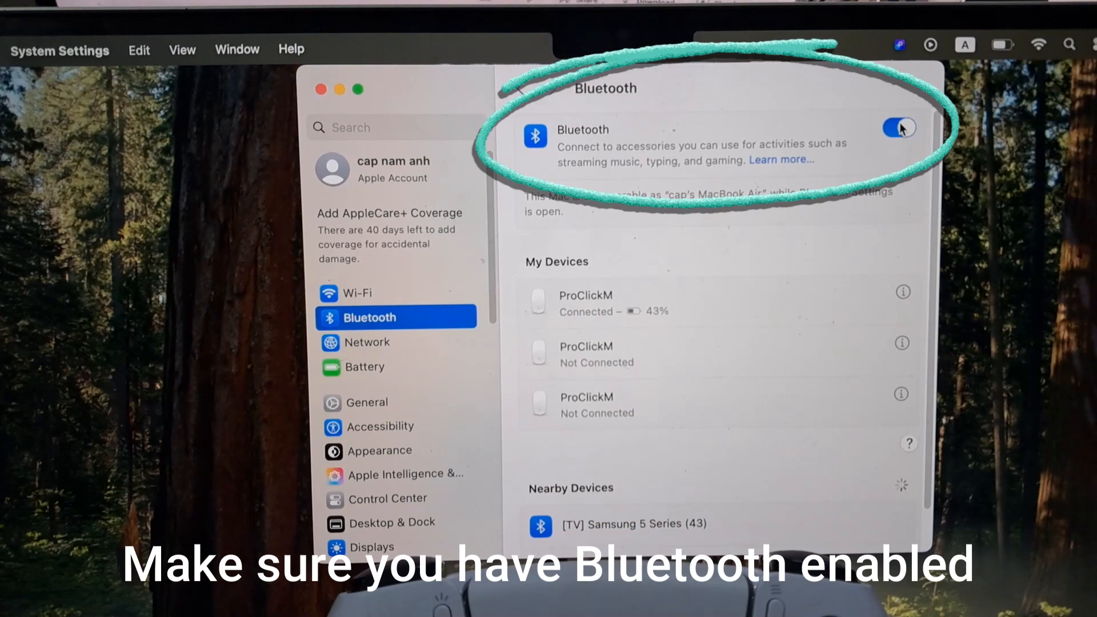
click(899, 128)
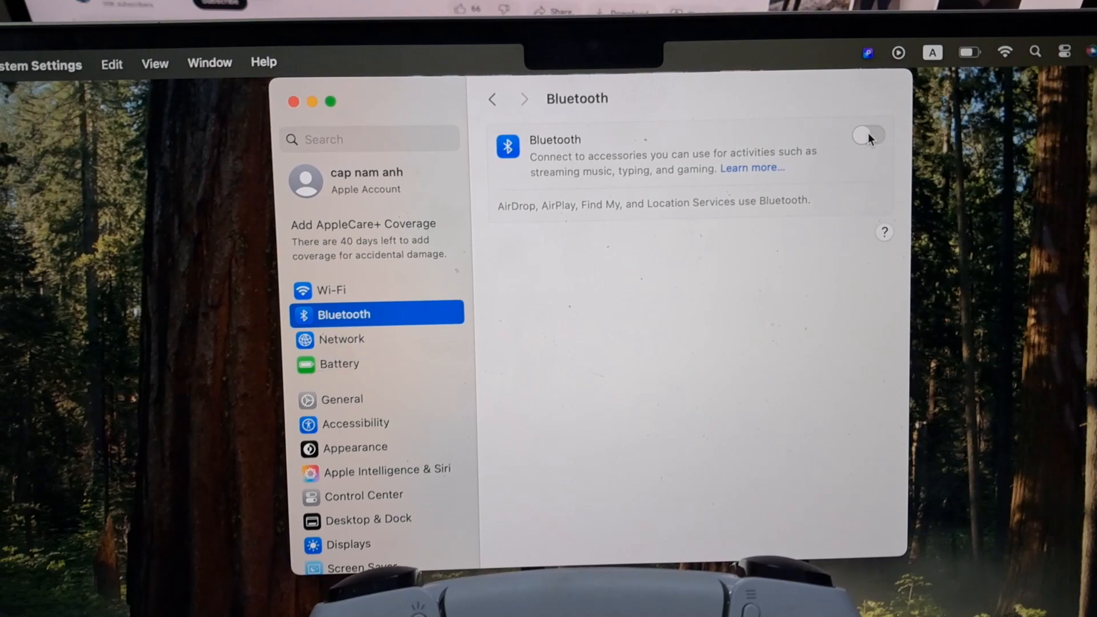
click(870, 135)
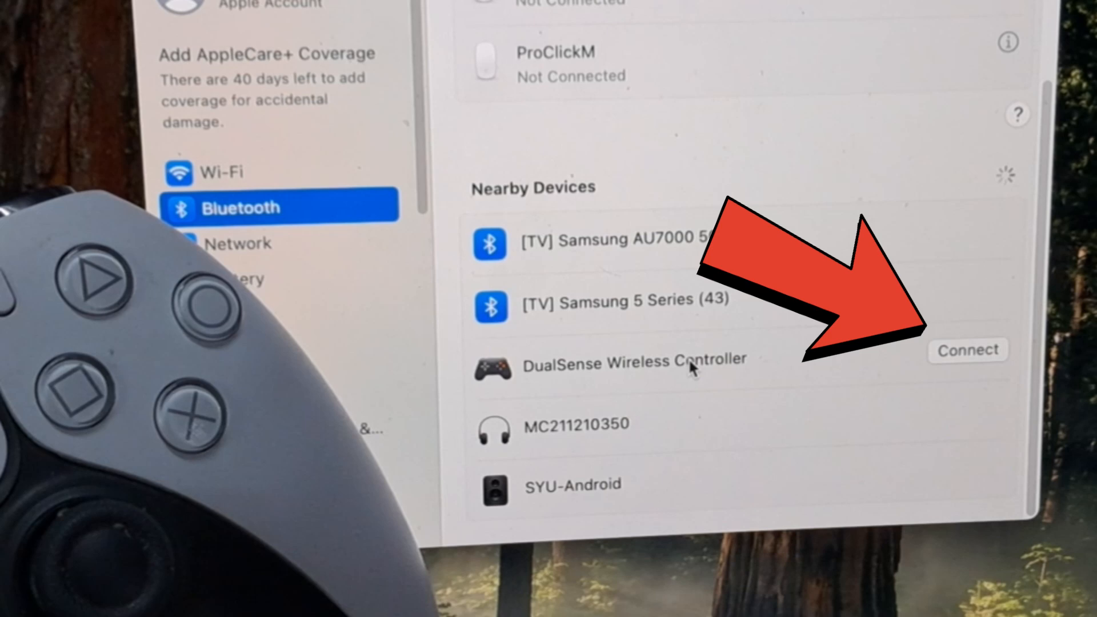
- Start connecting the DualSense Wireless Controller listed under Nearby Devices
click(968, 349)
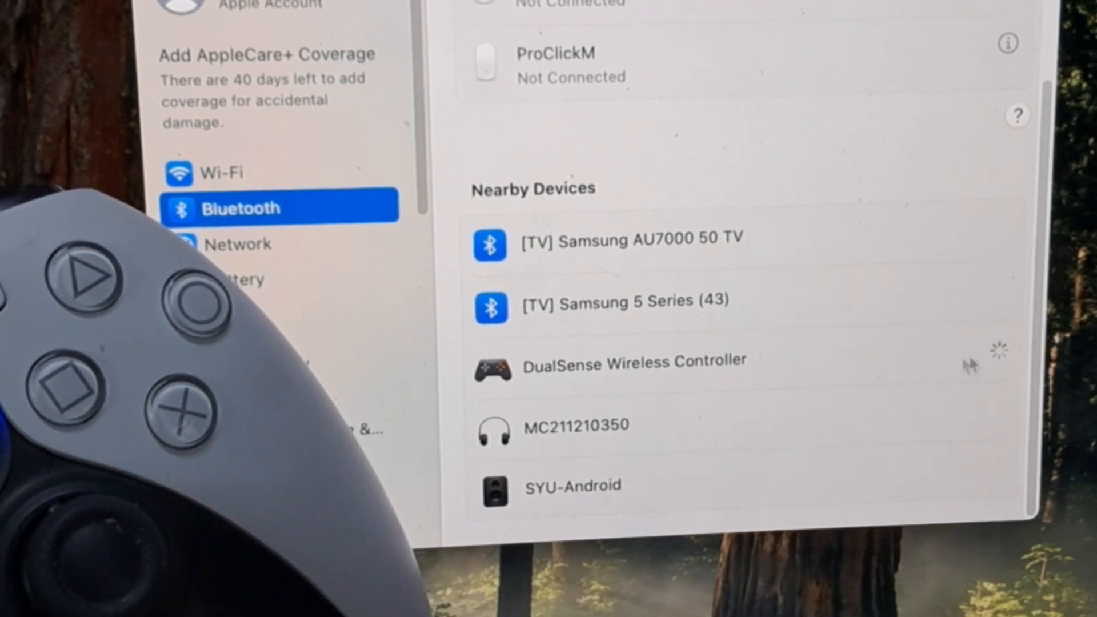